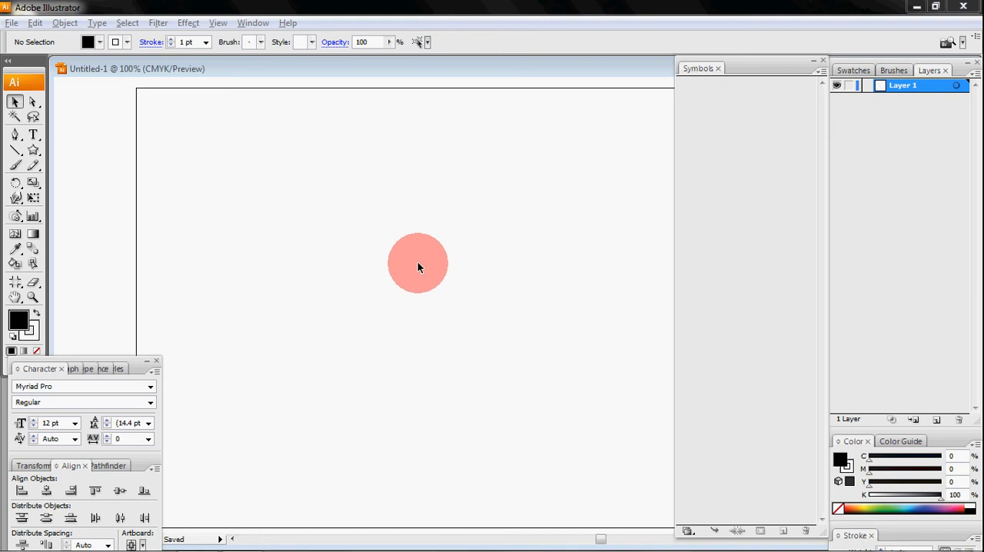
Step: Open the shape tools flyout from the Star tool on the blank document
left_click_drag(418, 263, 490, 260)
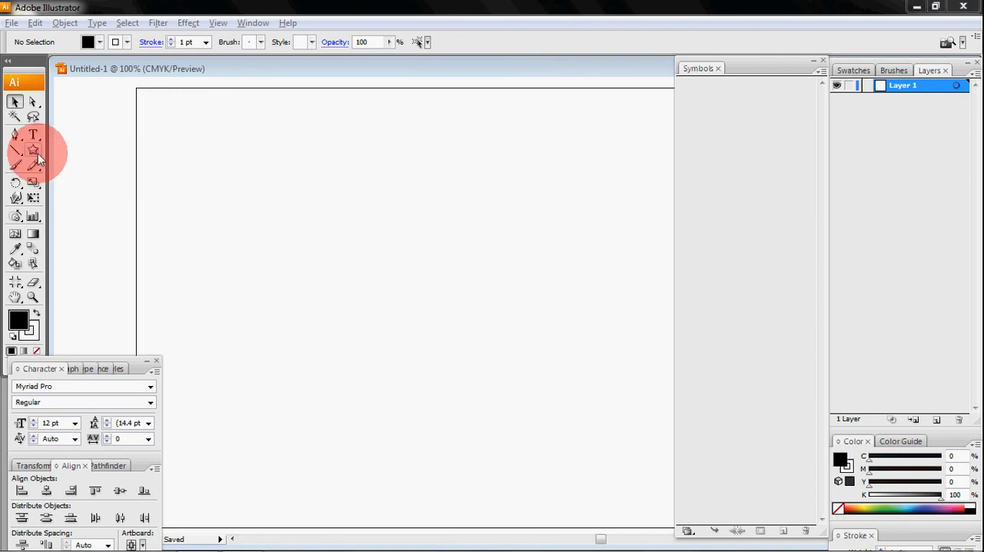
left_click(33, 150)
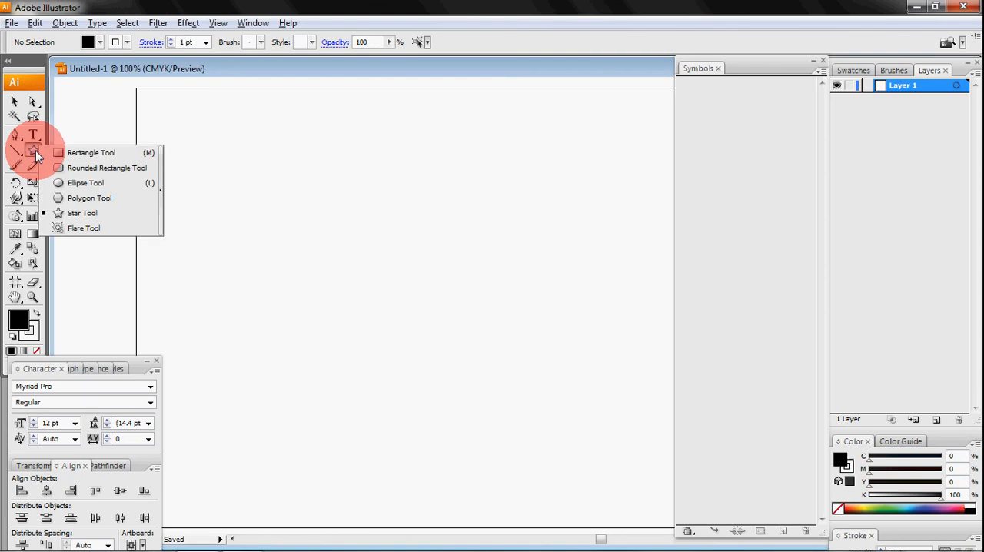
mouse_move(73, 167)
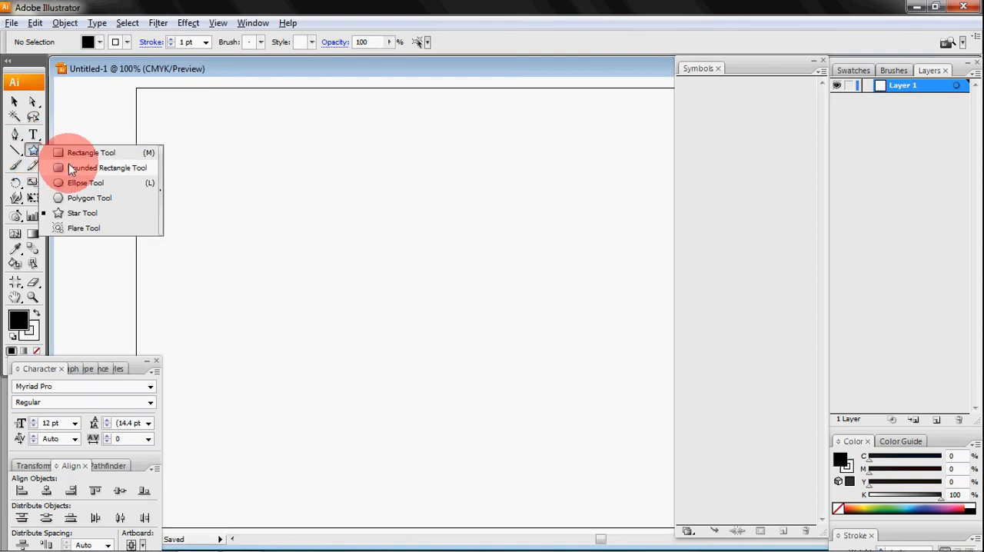
Step: Draw a small black rounded square near the page centre
left_click(106, 167)
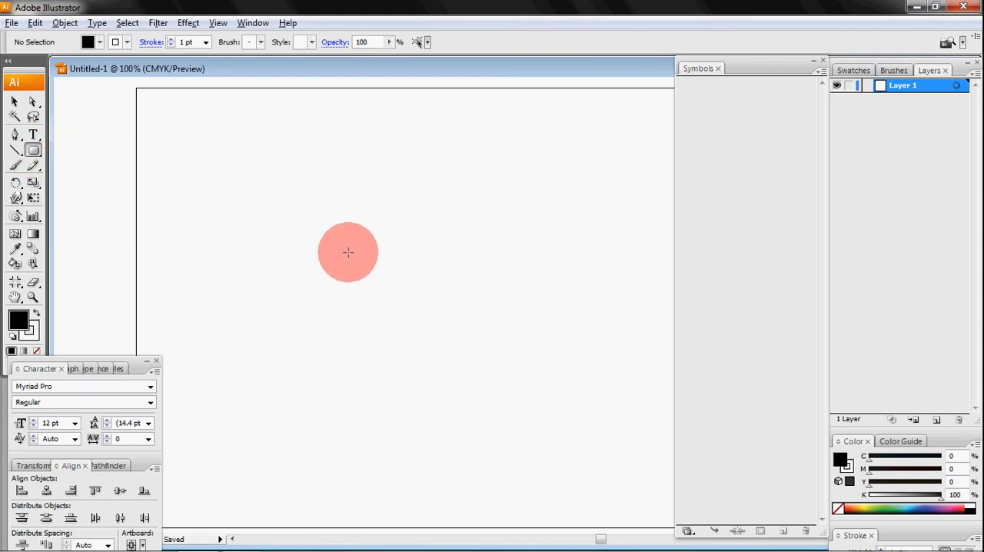
left_click_drag(344, 246, 394, 300)
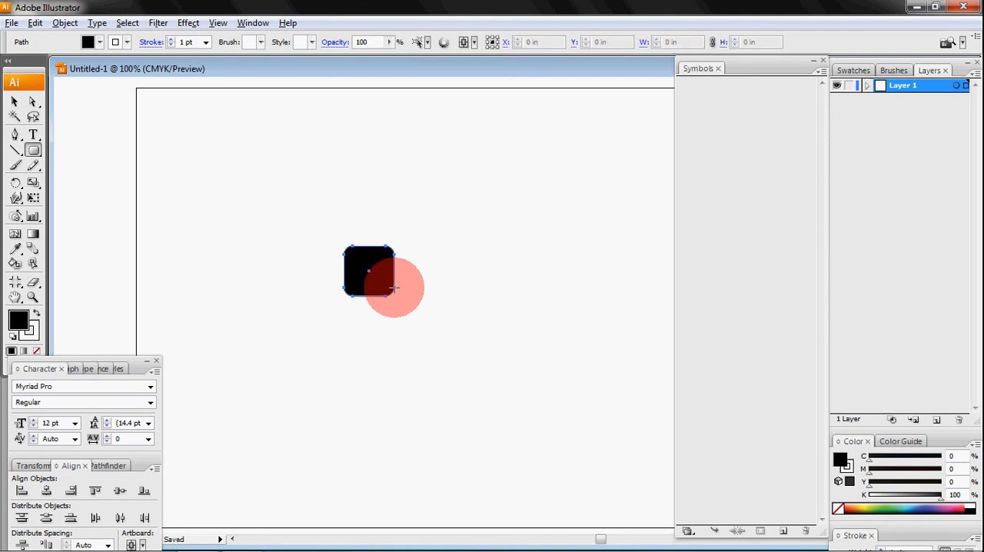
left_click_drag(392, 288, 283, 336)
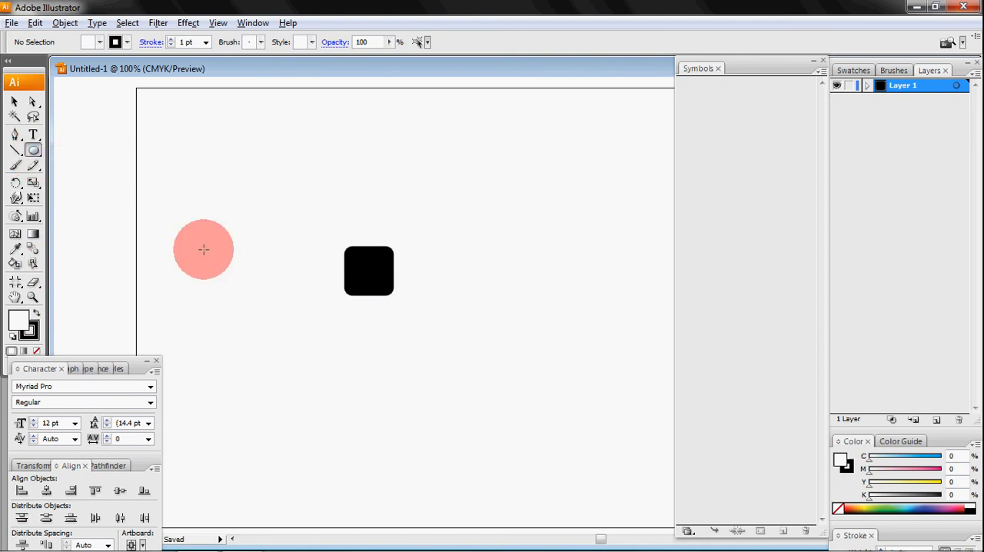
Step: Draw a white circle centred inside the rounded square
left_click_drag(204, 249, 339, 273)
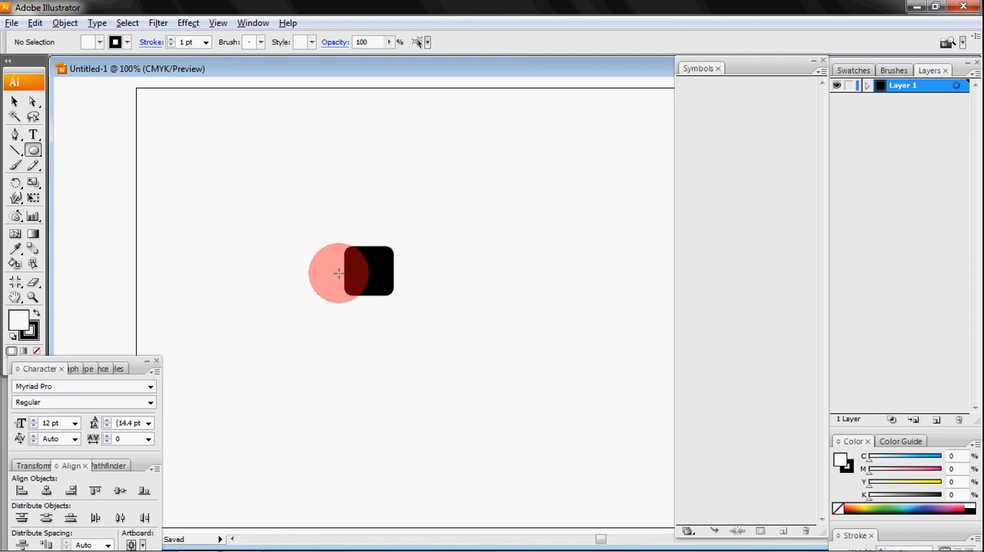
left_click_drag(337, 274, 380, 292)
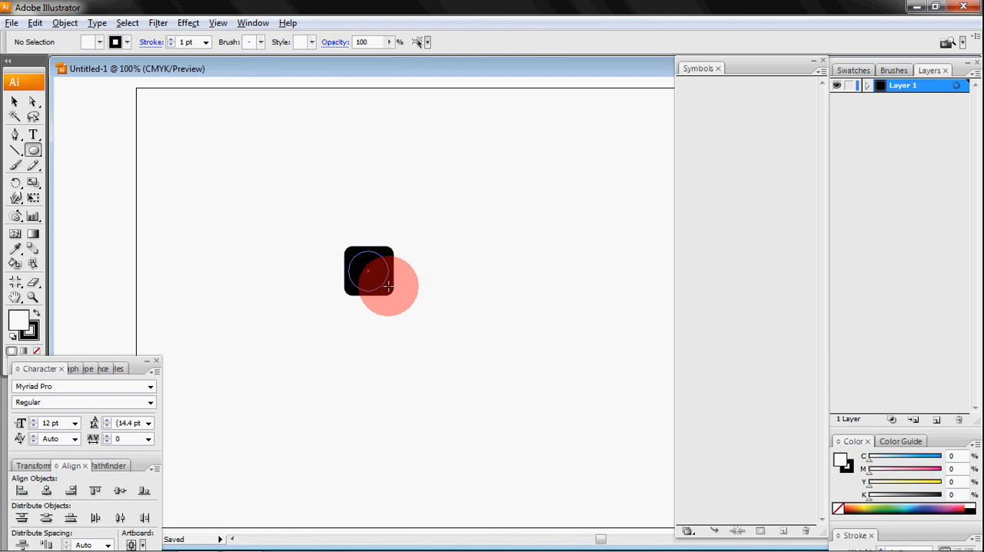
left_click_drag(377, 281, 479, 308)
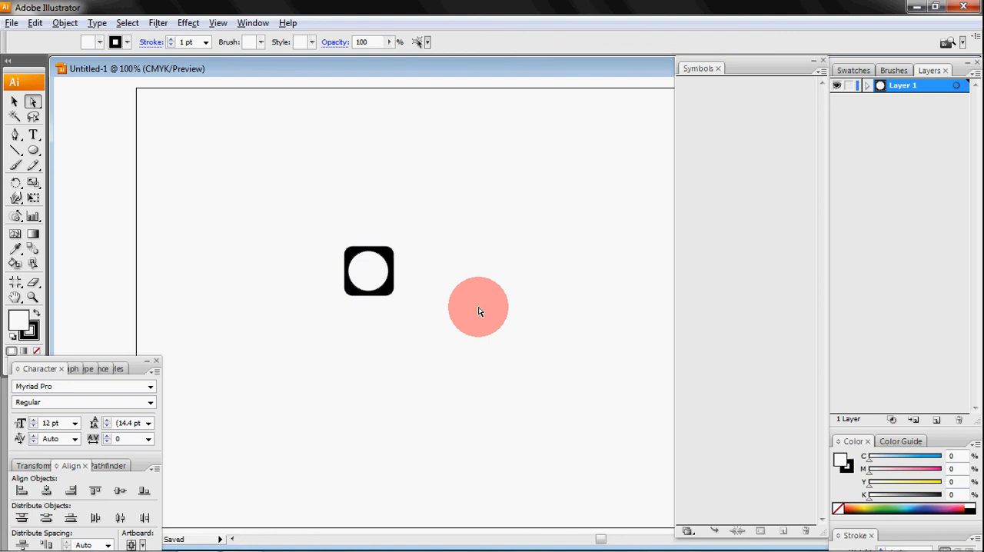
left_click_drag(479, 307, 370, 271)
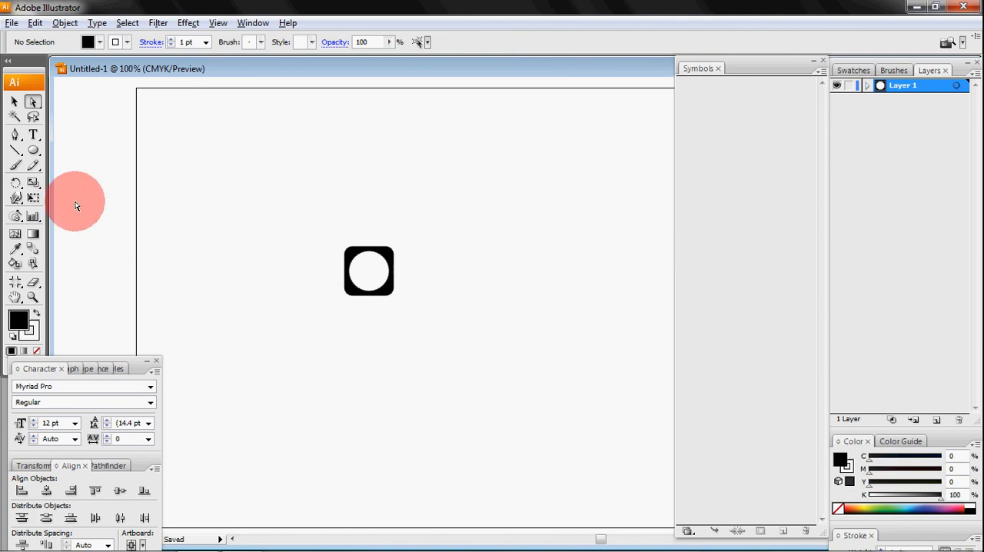
Step: Draw a black star, place it in the white circle, and drag the icon into Symbols
left_click(33, 150)
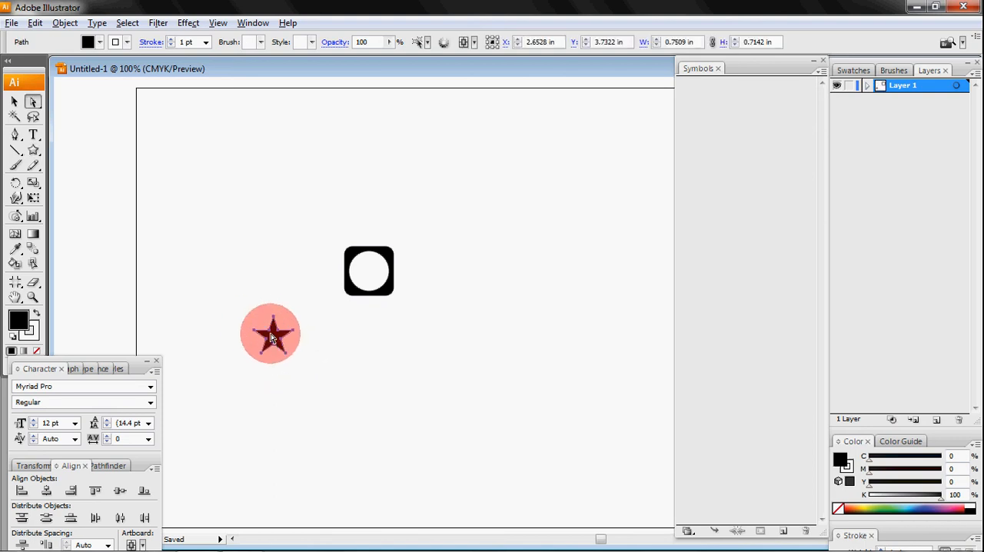
left_click_drag(271, 334, 369, 271)
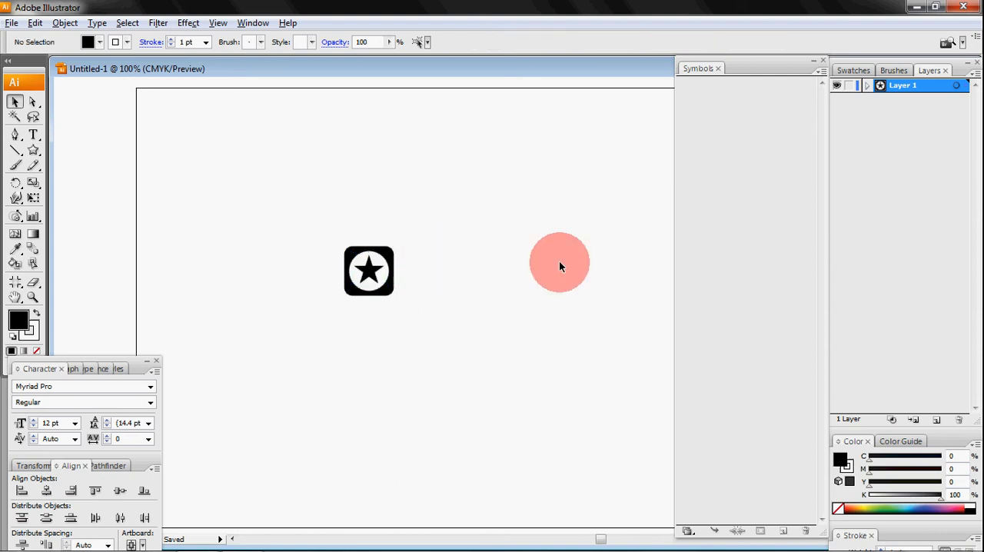
left_click_drag(559, 263, 475, 356)
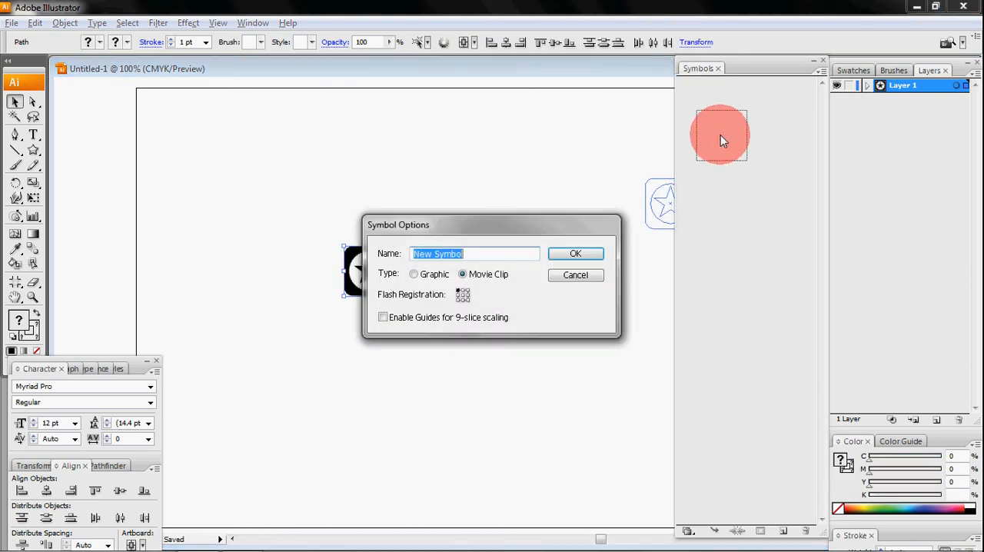
Step: Name the new symbol 'All Service' and confirm the Symbol Options dialog
type("A1")
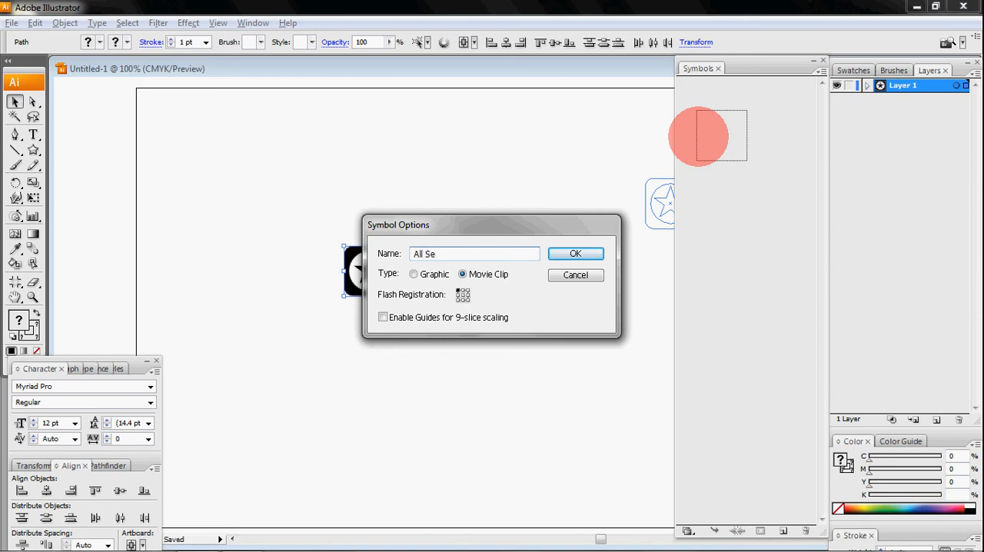
type("rvice")
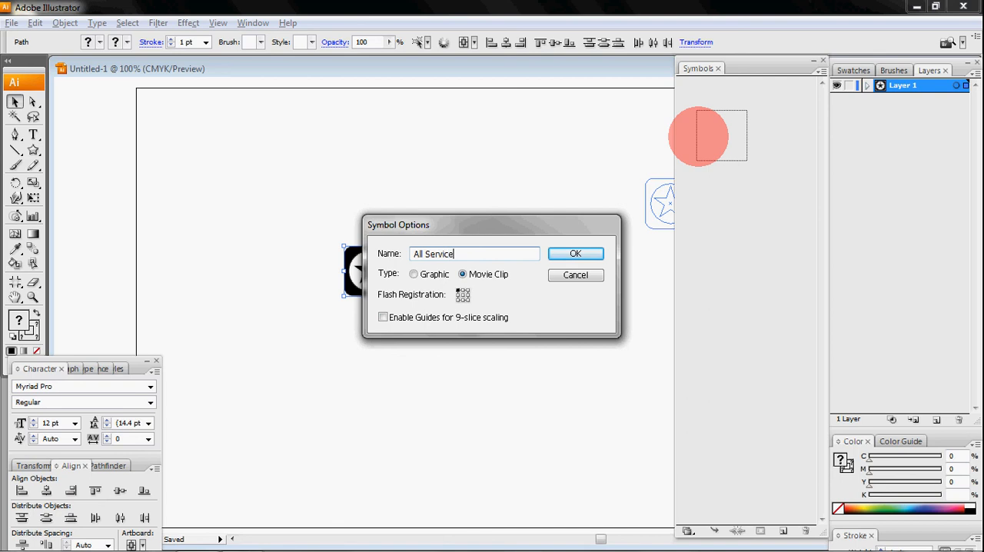
left_click(575, 253)
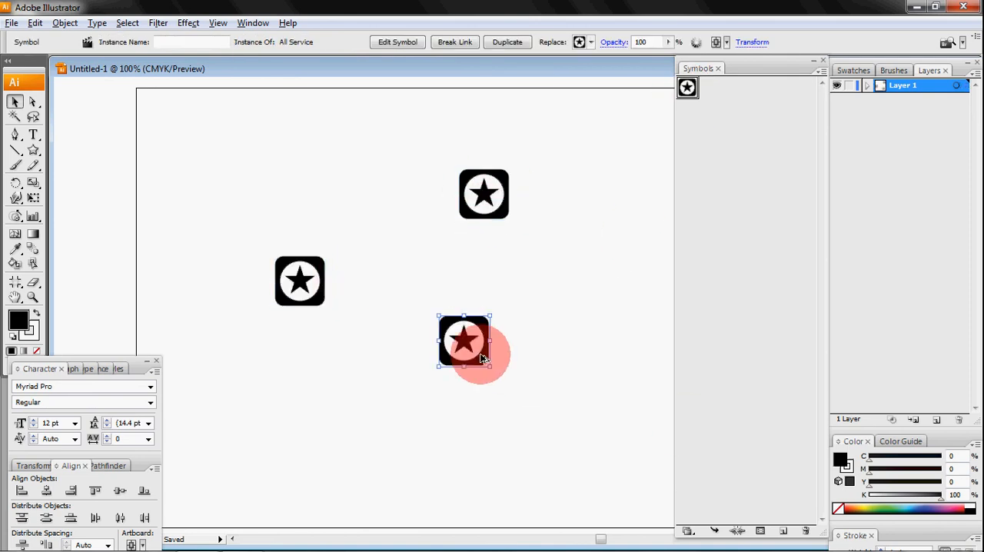
Step: Marquee-select all 'All Service' symbol copies on the canvas and delete them
left_click_drag(464, 341, 547, 334)
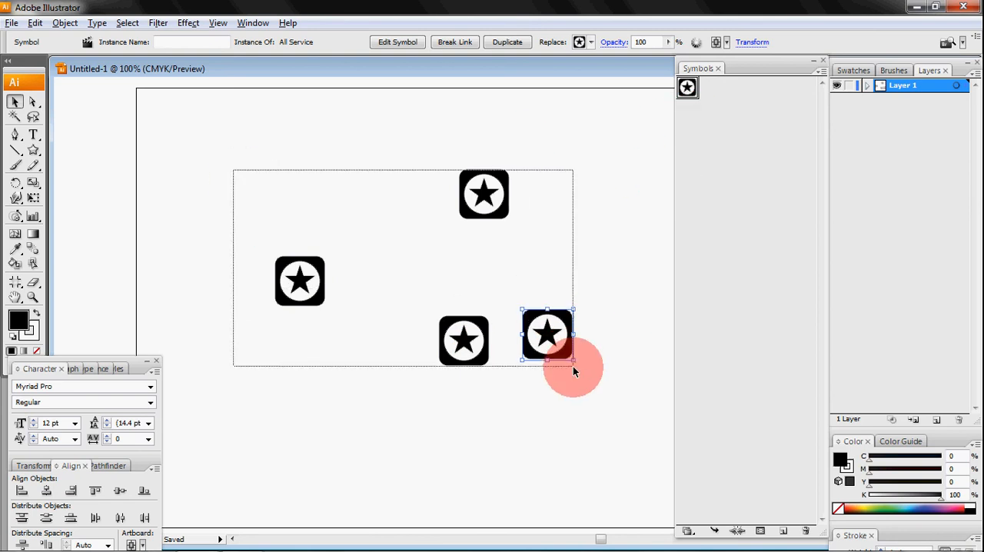
key("Delete")
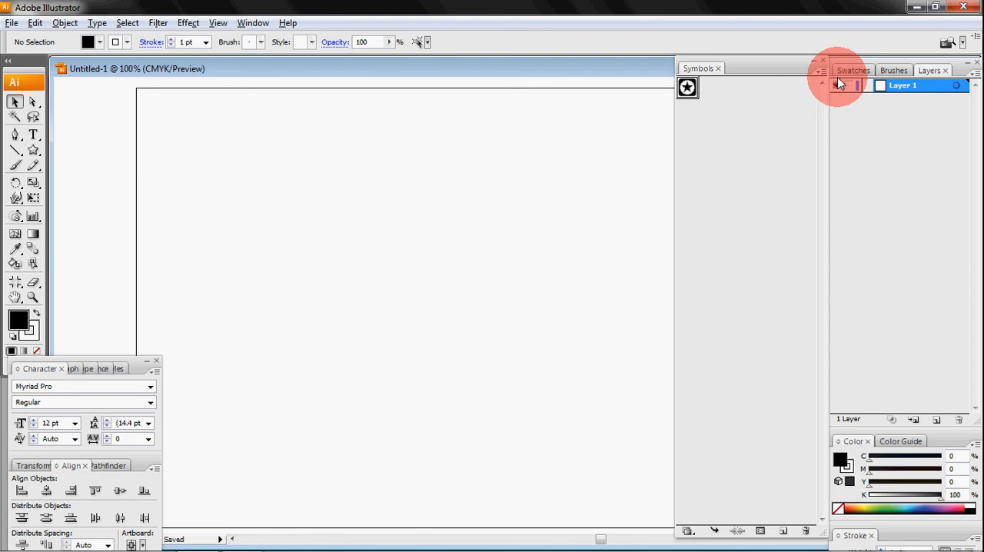
Step: Open MasterMt_Symbols.ai from the Desktop as a symbol library
left_click(821, 71)
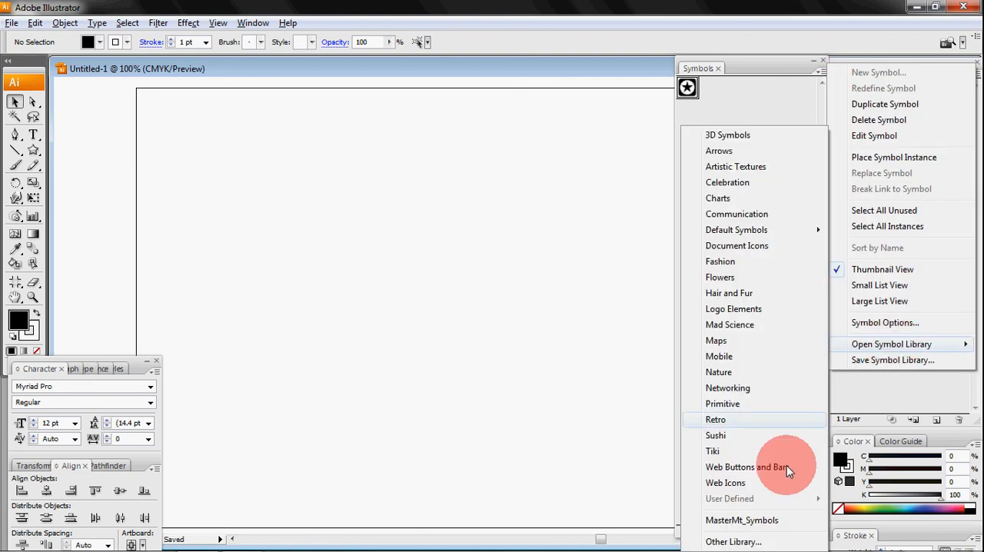
left_click(733, 541)
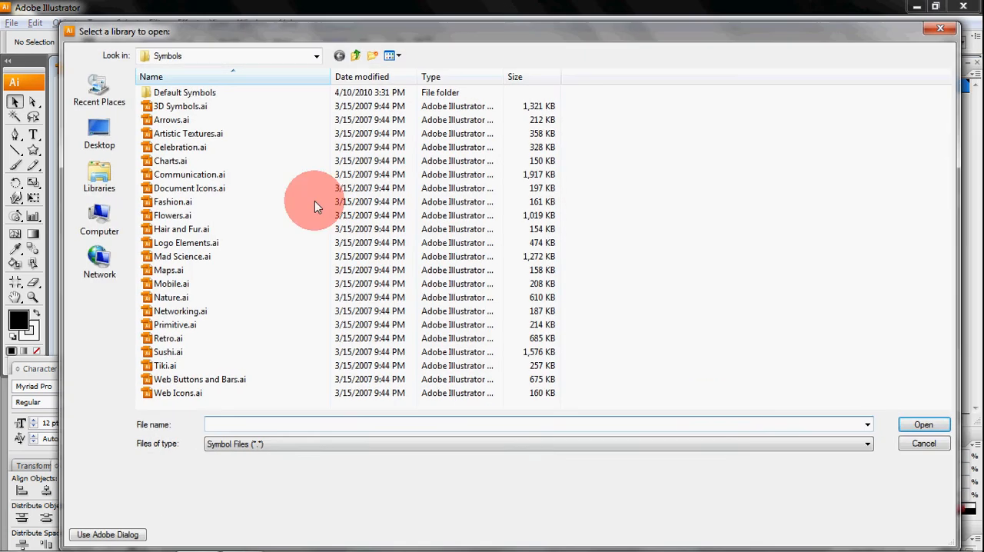
mouse_move(99, 134)
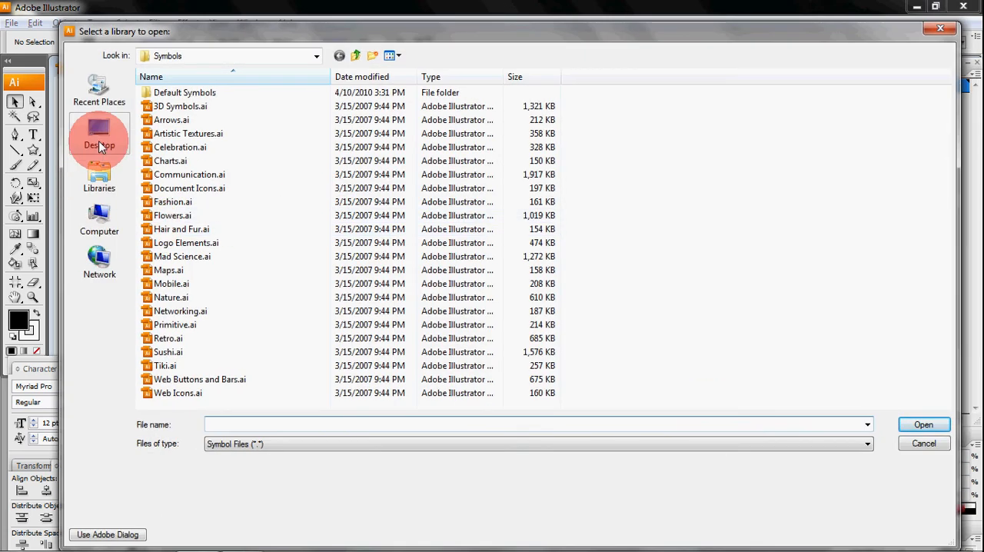
left_click(99, 137)
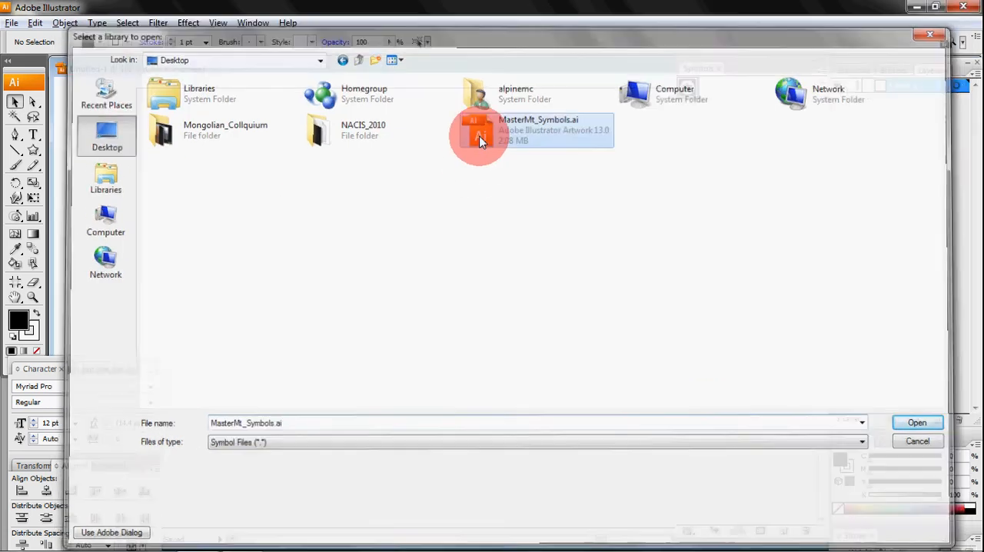
left_click(916, 422)
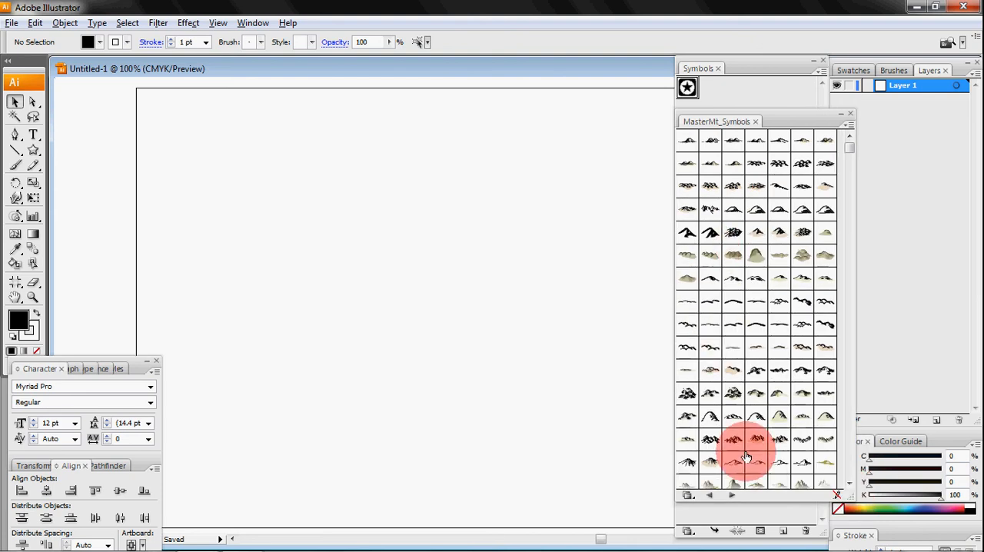
Step: Place the Mountain93 symbol from MasterMt_Symbols onto the artboard and select it
left_click(756, 438)
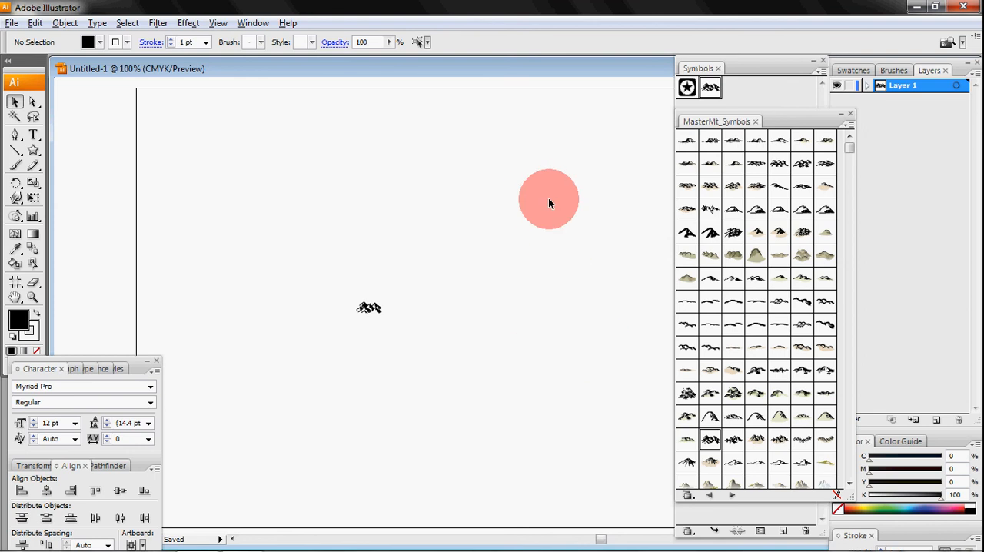
left_click_drag(549, 200, 371, 308)
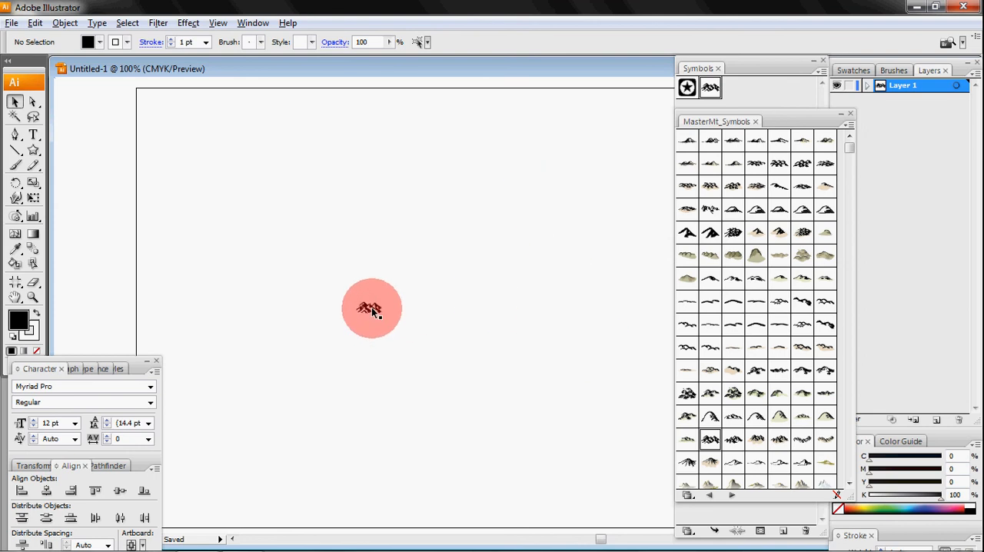
left_click(371, 309)
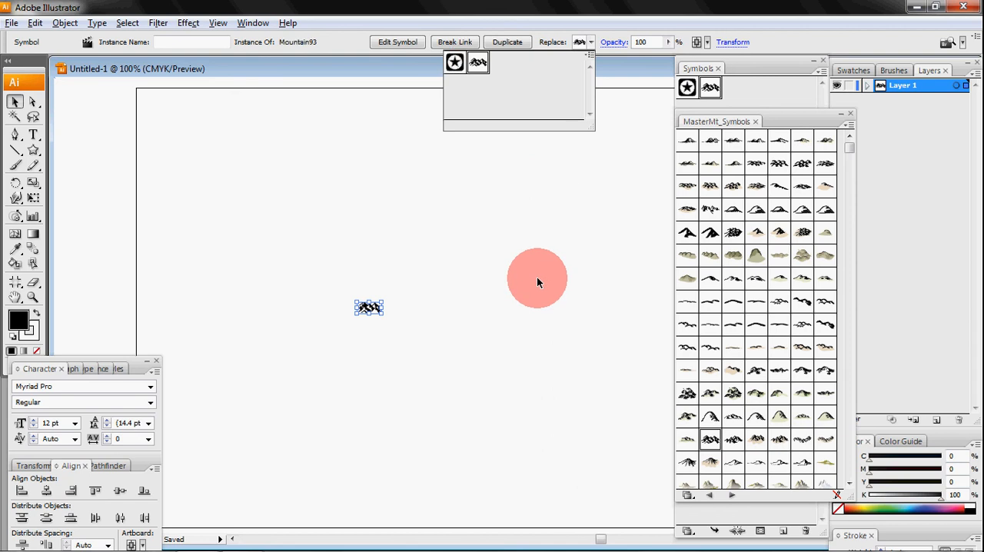
left_click(536, 279)
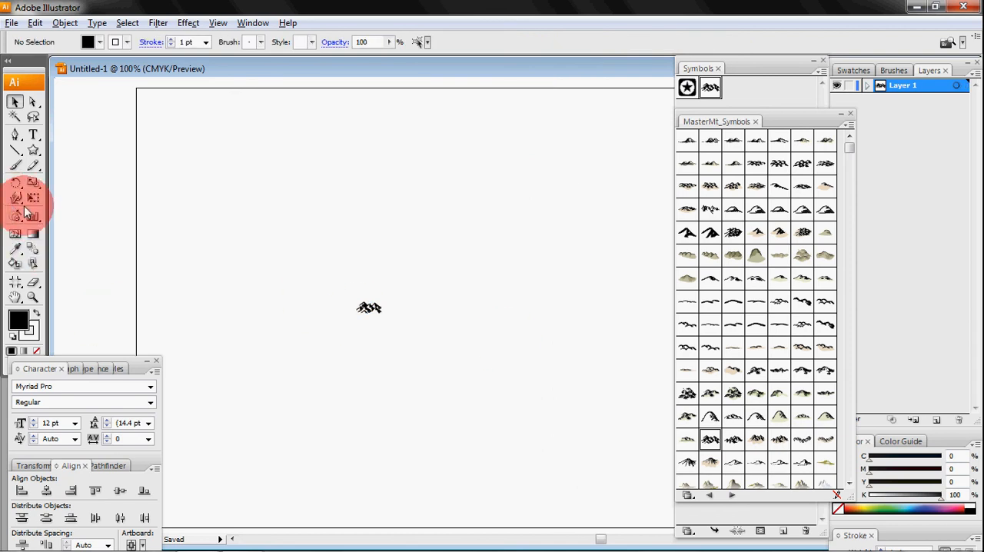
mouse_move(33, 226)
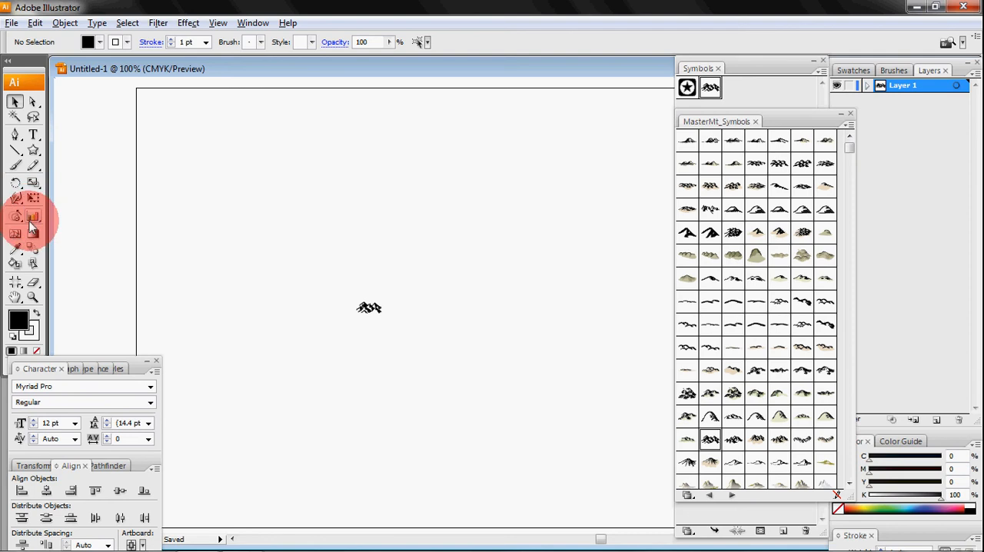
Step: Open the Symbol Sprayer tool flyout
left_click(17, 215)
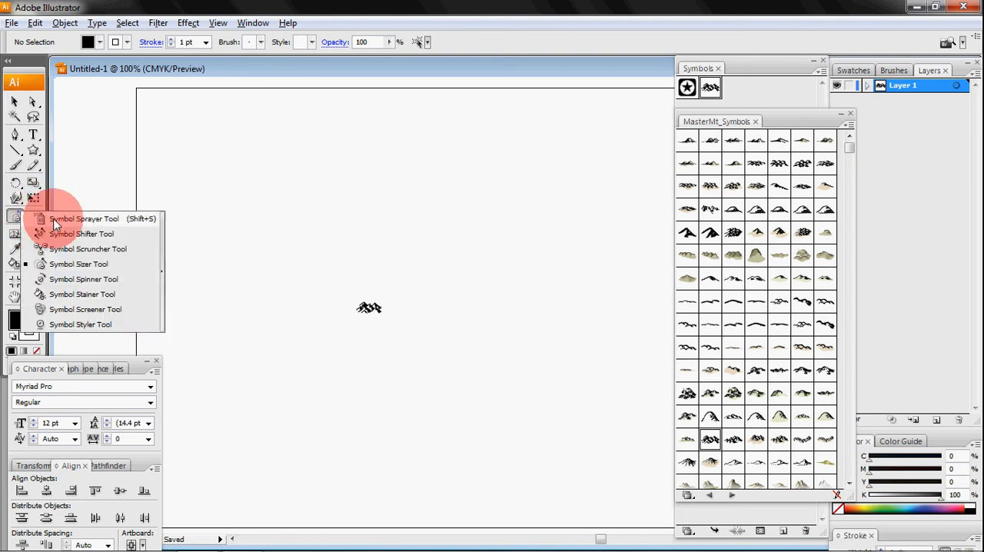